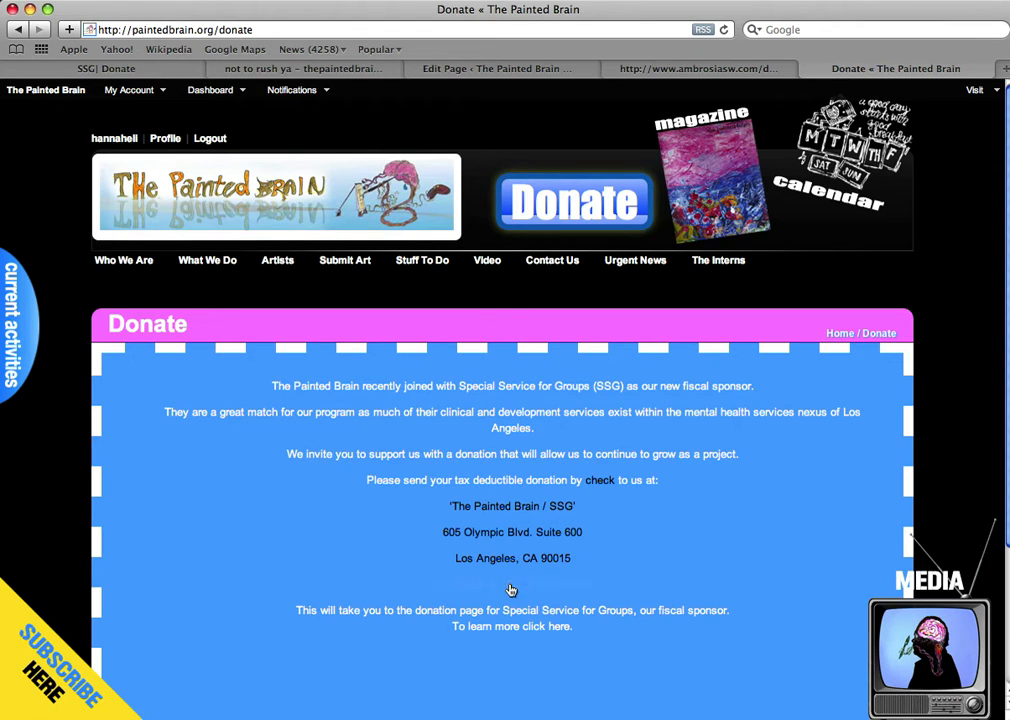
Follow the 'click here' link to the Special Service for Groups donation page
{"action": "left_click", "coordinate": [558, 626]}
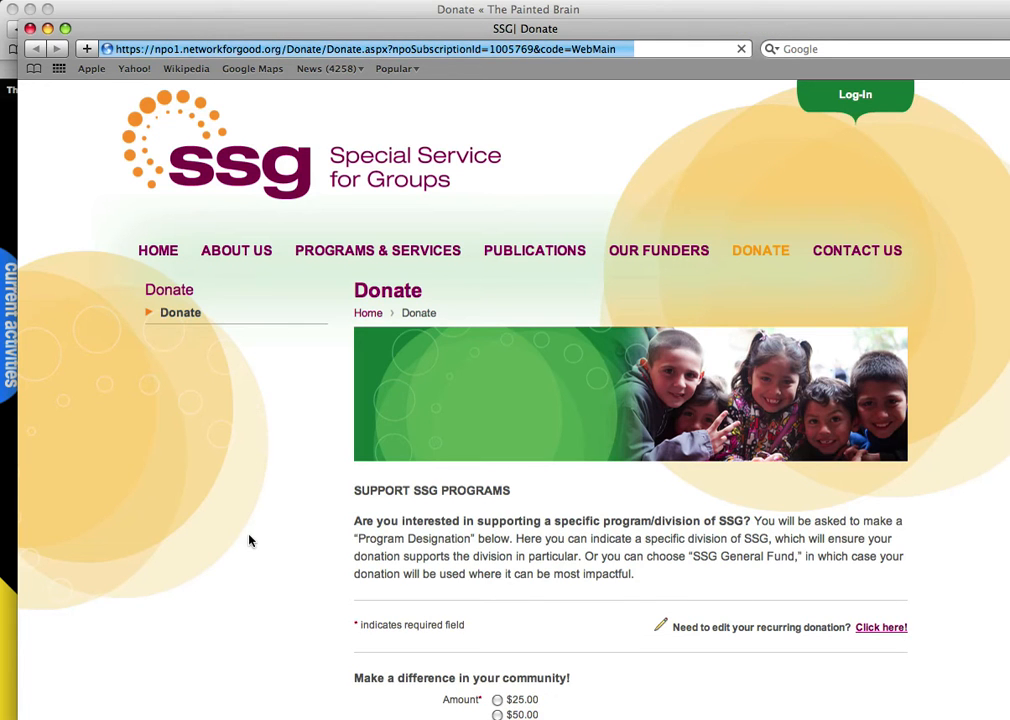
Scroll down to the 'Make a difference in your community!' donation form
{"action": "scroll", "scroll_direction": "down", "scroll_amount": 3}
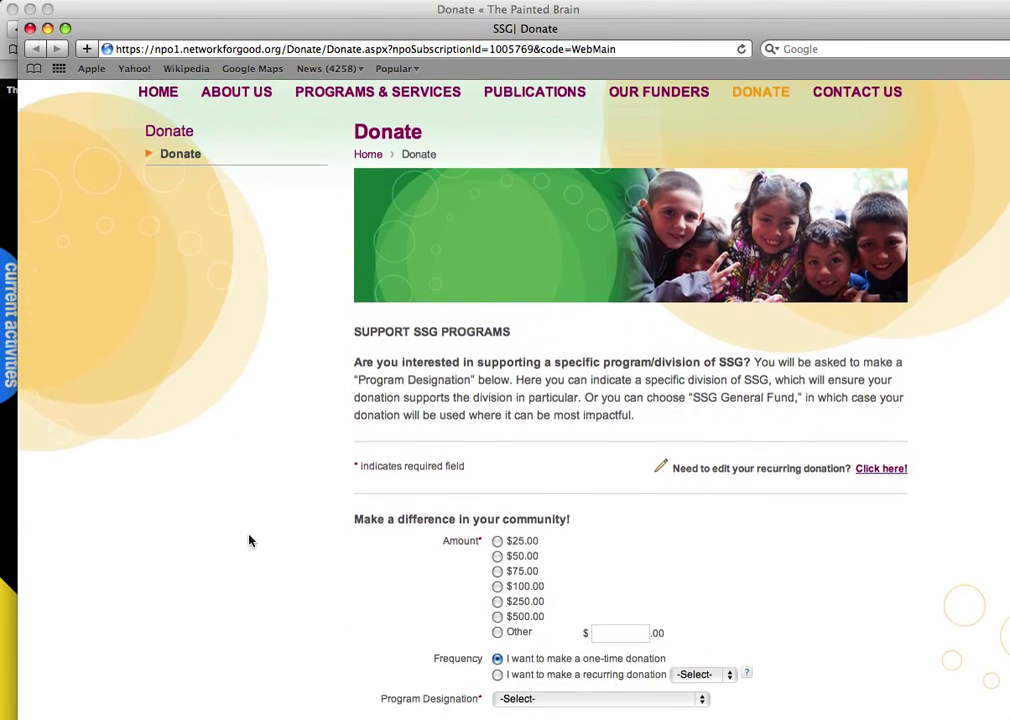
{"action": "scroll", "scroll_direction": "down", "scroll_amount": 3}
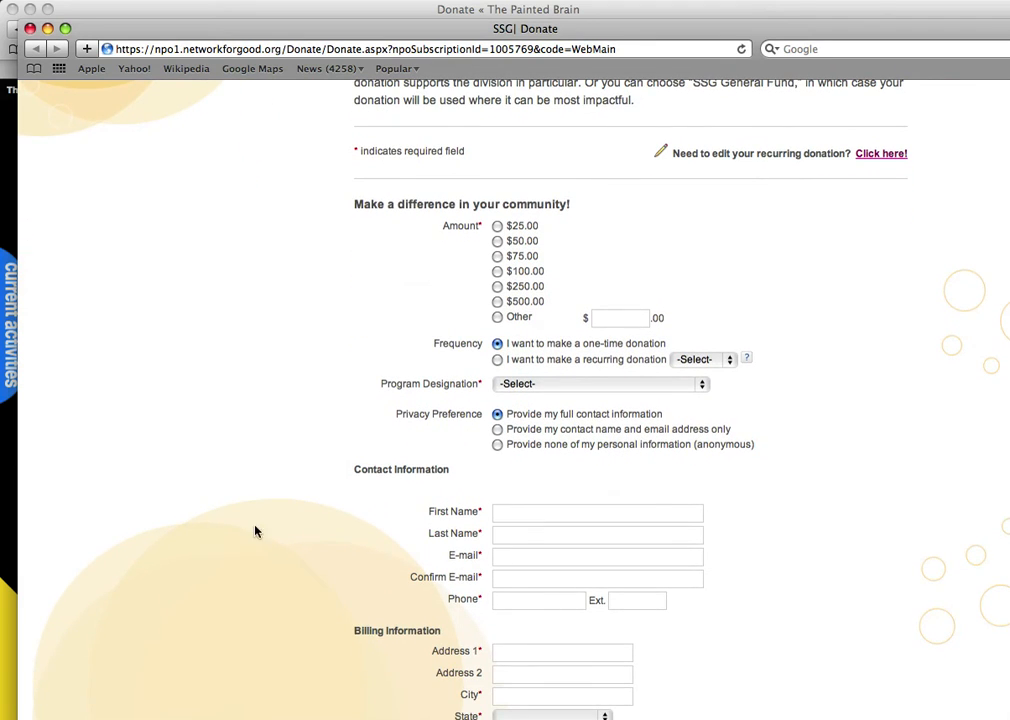
{"action": "mouse_move", "coordinate": [483, 398]}
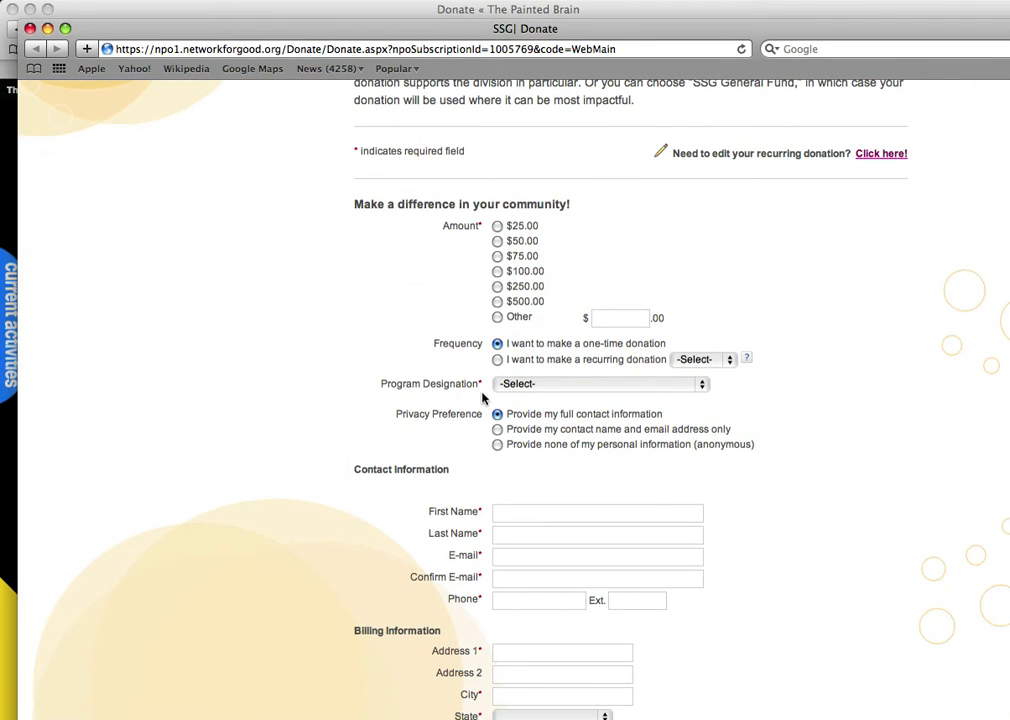
{"action": "mouse_move", "coordinate": [600, 385]}
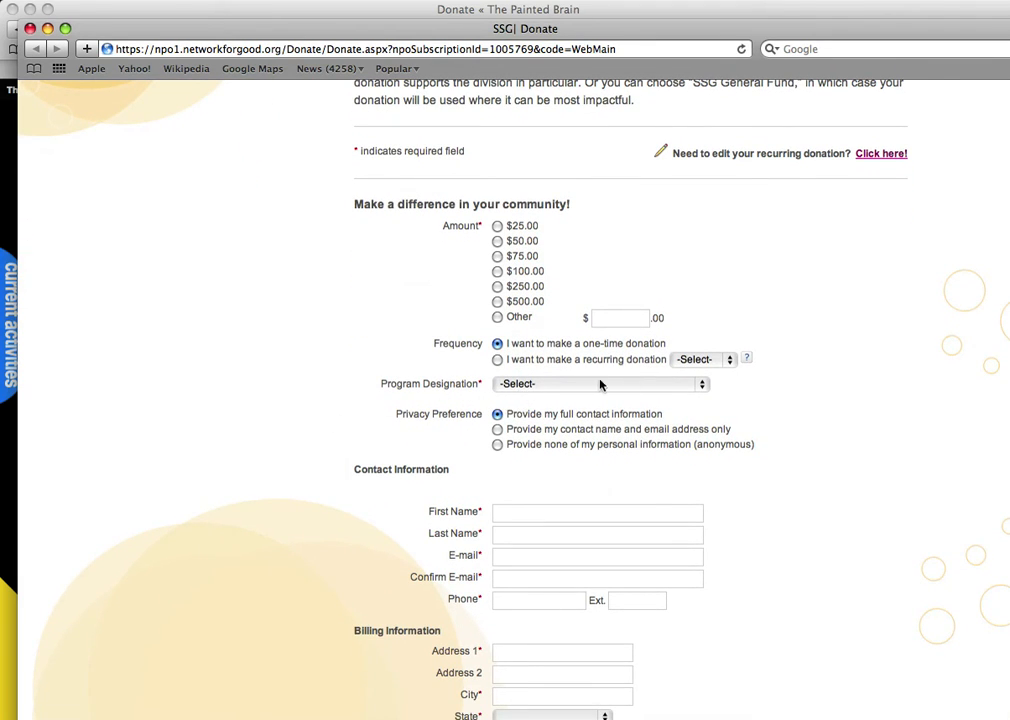
Choose 'the painted brain' from the Program Designation dropdown
{"action": "left_click", "coordinate": [600, 383]}
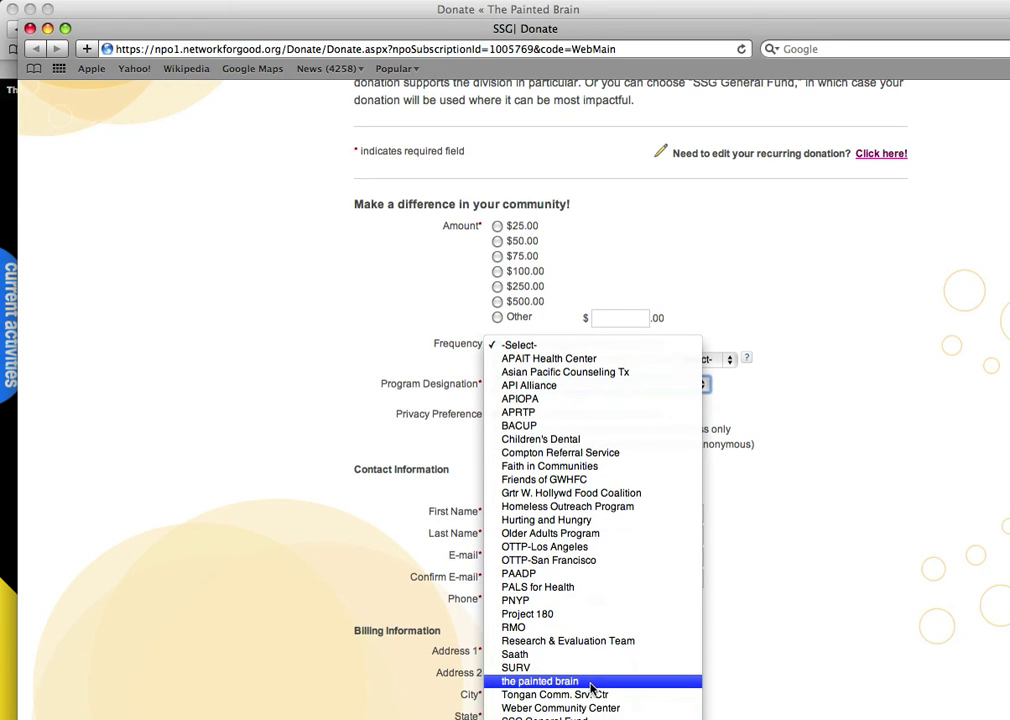
{"action": "left_click", "coordinate": [539, 681]}
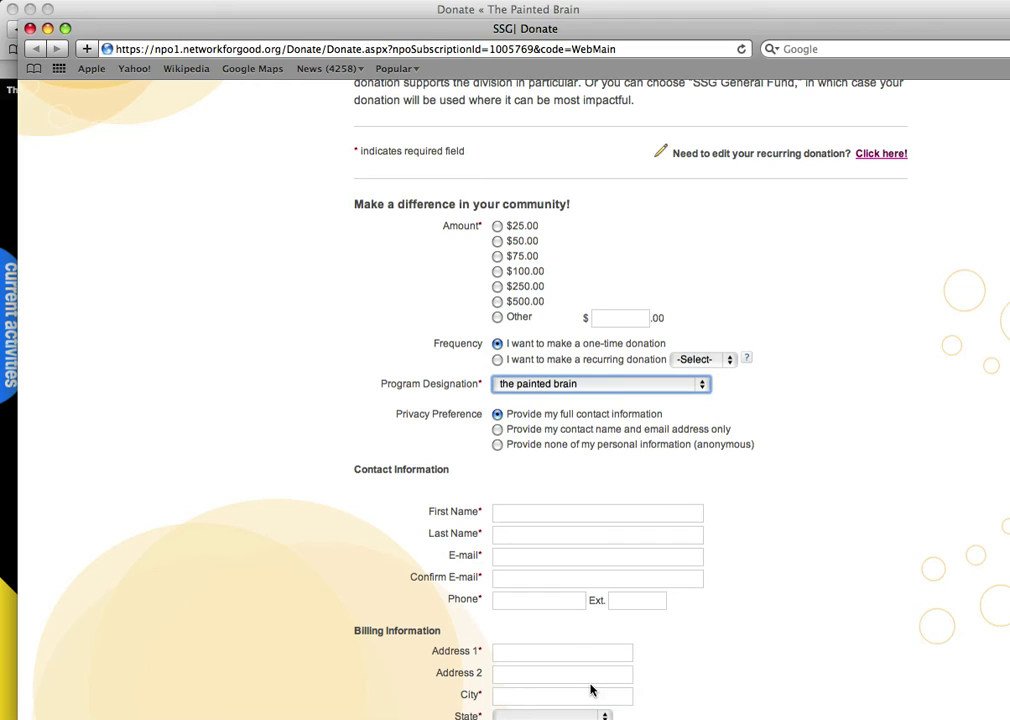